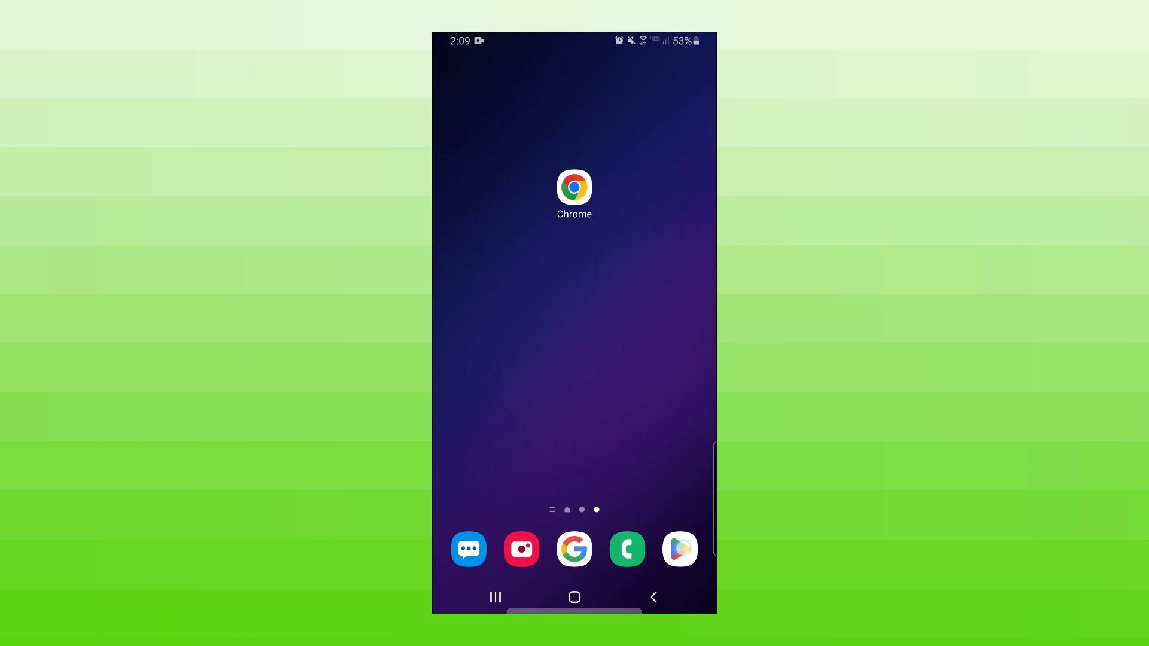
# - Launch the Play Store from the home screen dock to its Apps home page
pyautogui.click(679, 548)
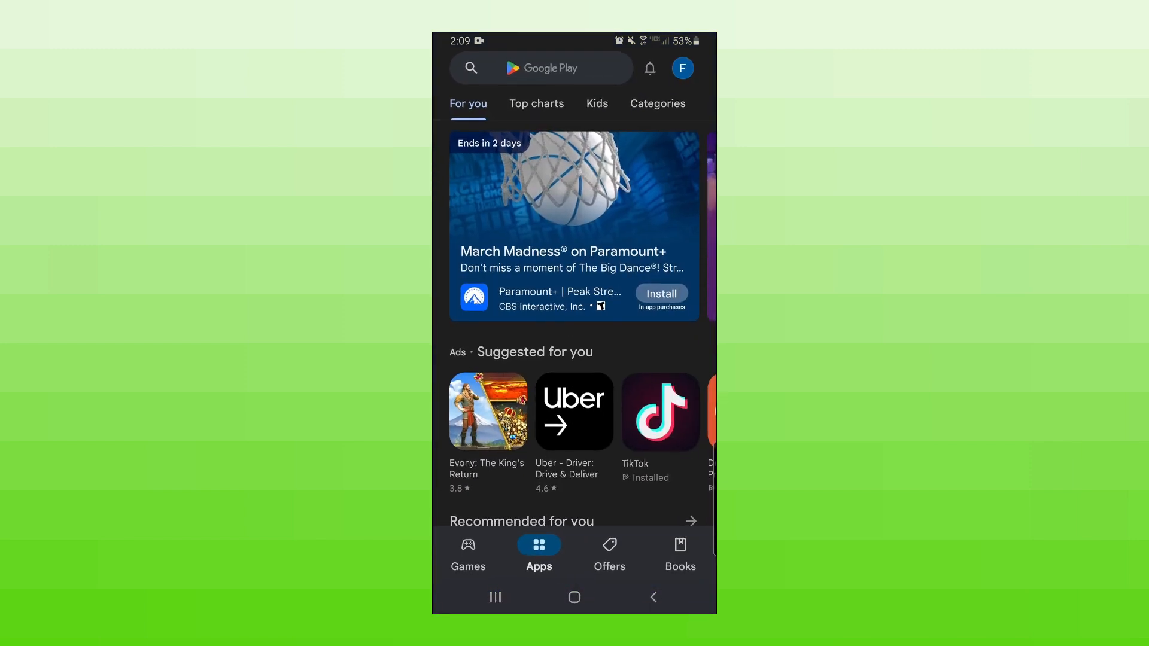
pyautogui.click(553, 67)
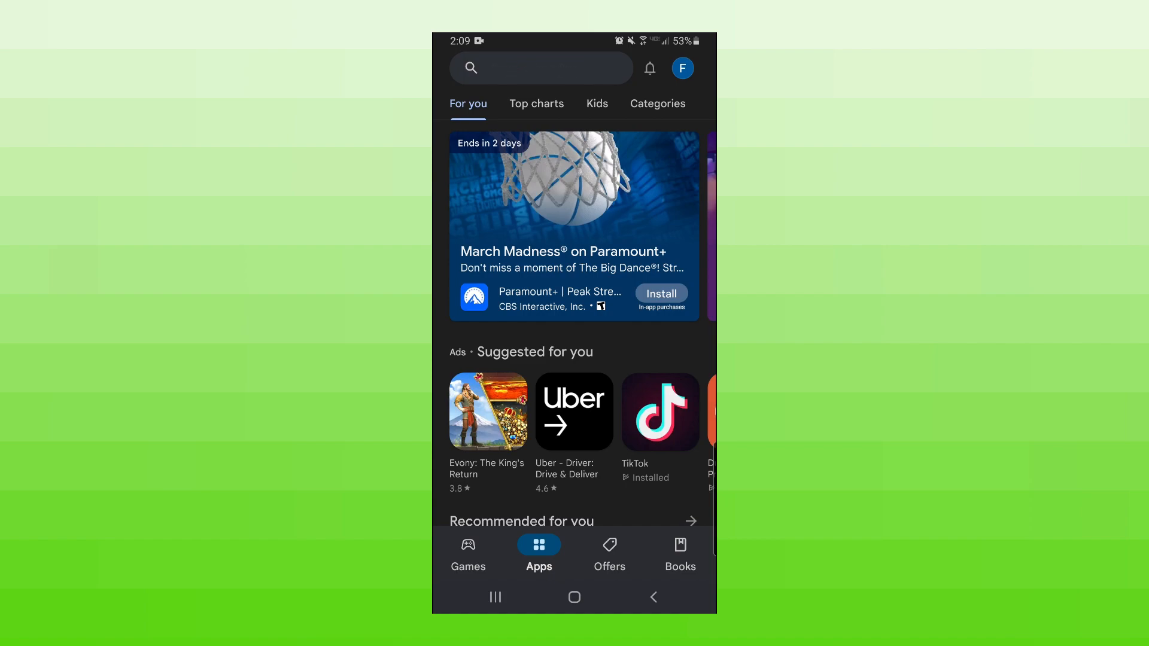
pyautogui.click(540, 67)
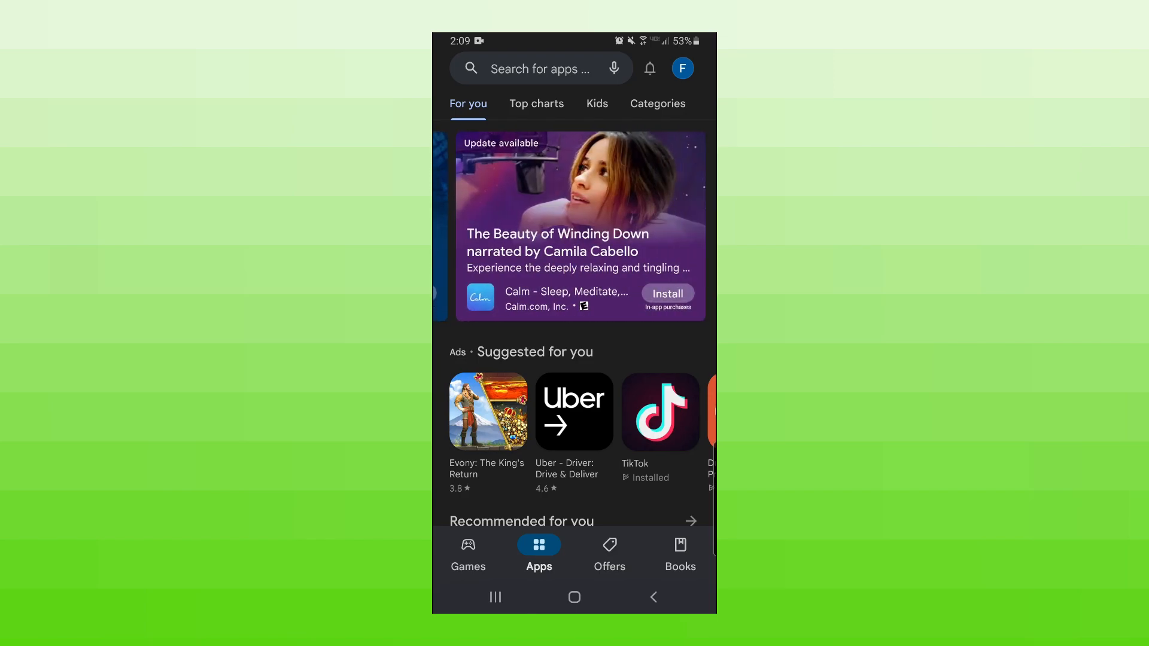
# - From the profile avatar menu, go to Payments & subscriptions
pyautogui.click(682, 67)
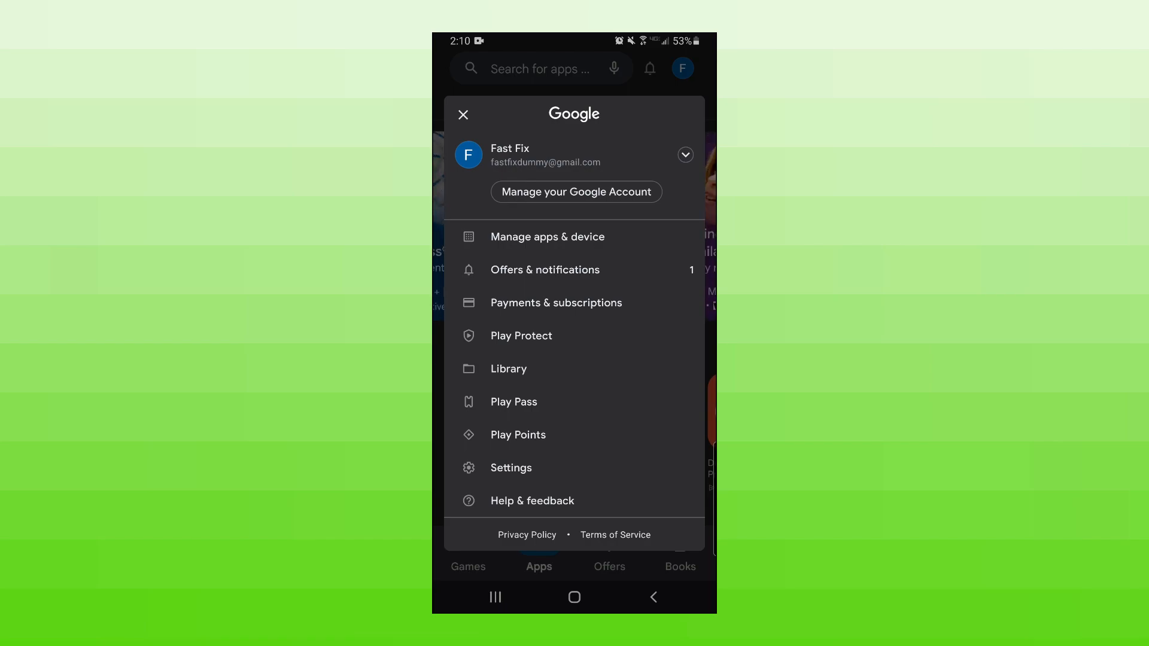
pyautogui.click(556, 303)
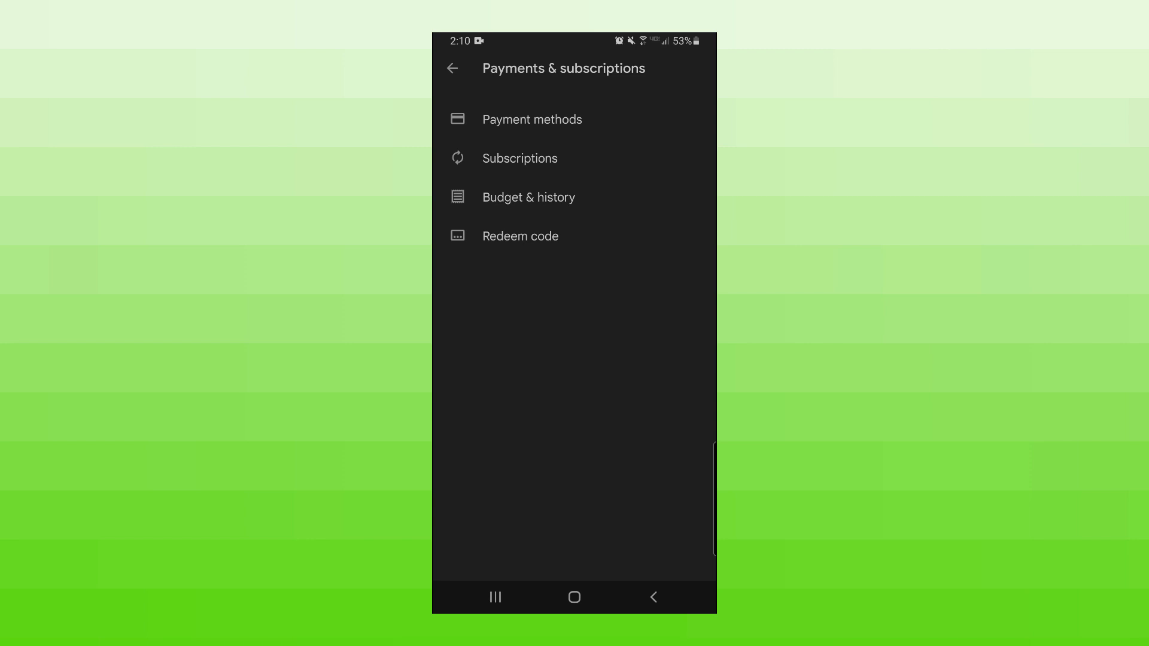
# - Choose Redeem code, then start the Scan gift card option
pyautogui.click(521, 236)
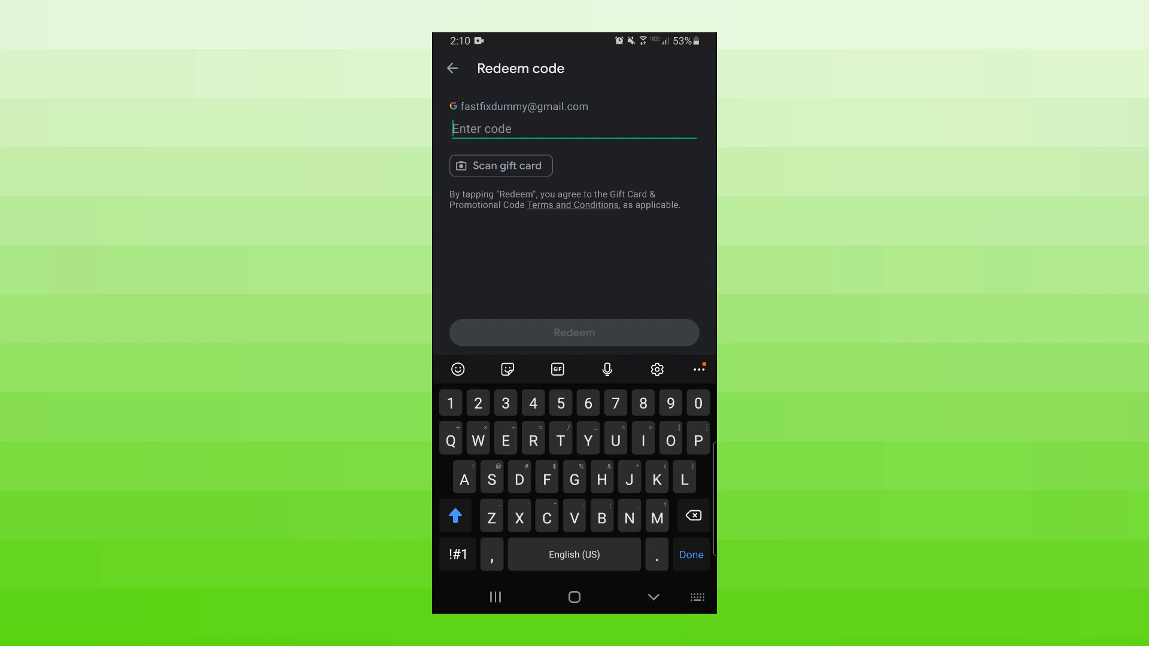
pyautogui.click(517, 165)
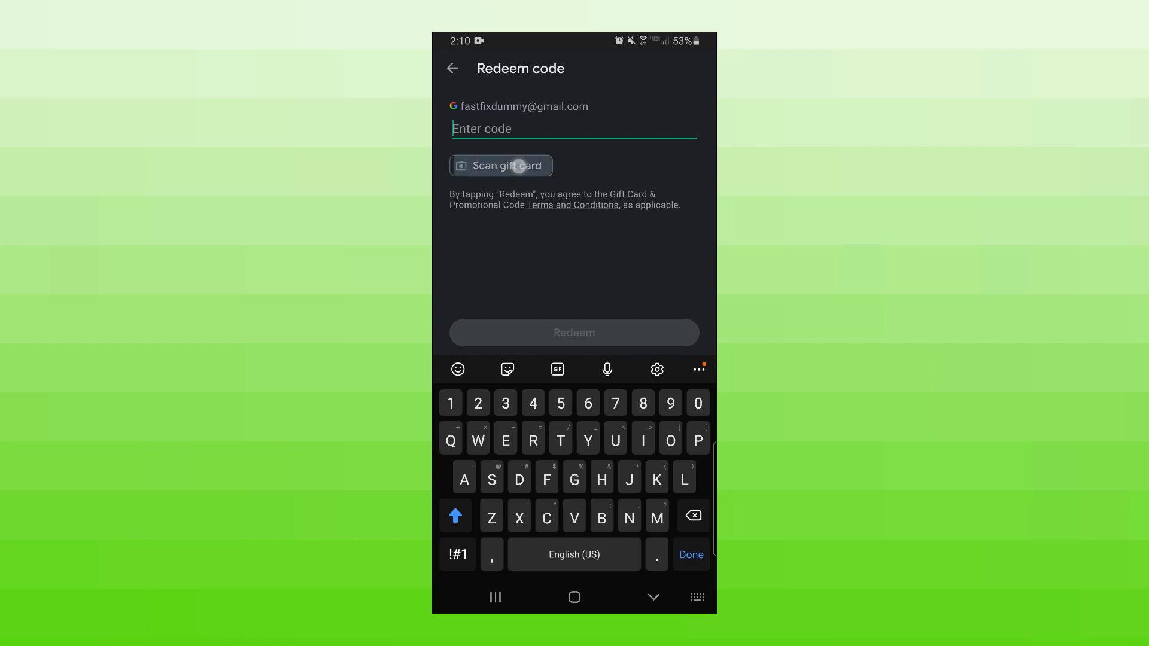